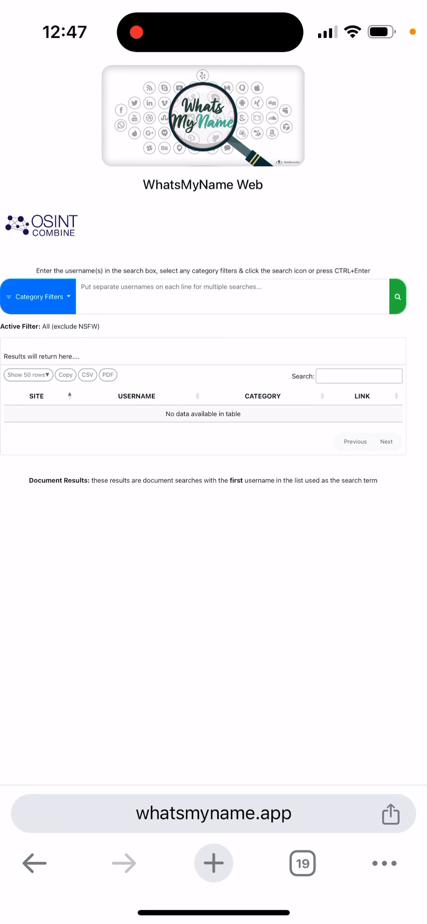
Step: Search WhatsMyName for the username 'andrii' across all non-NSFW sites
left_click(212, 814)
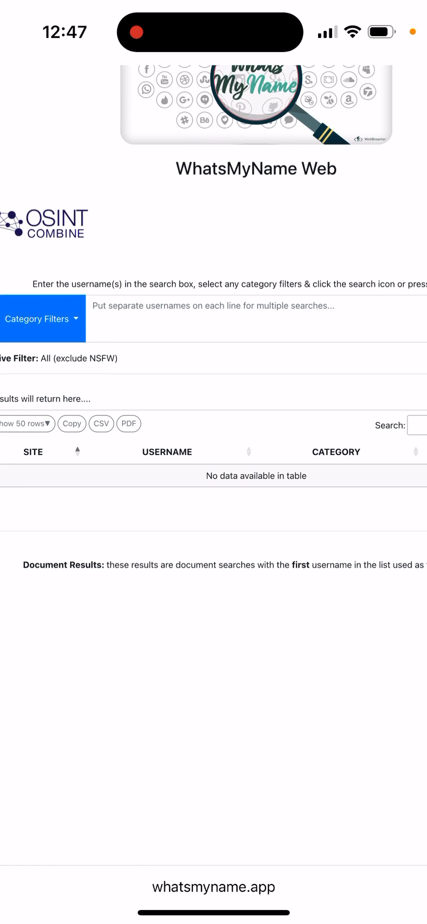
scroll("right", 3)
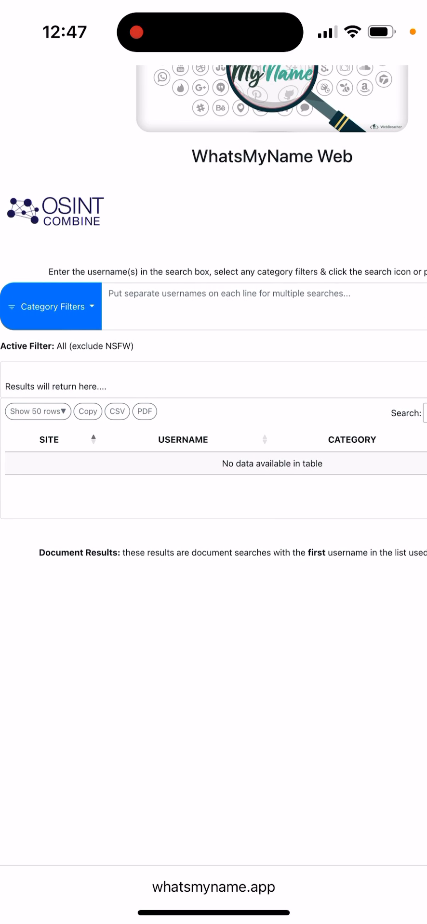
scroll("right", 3)
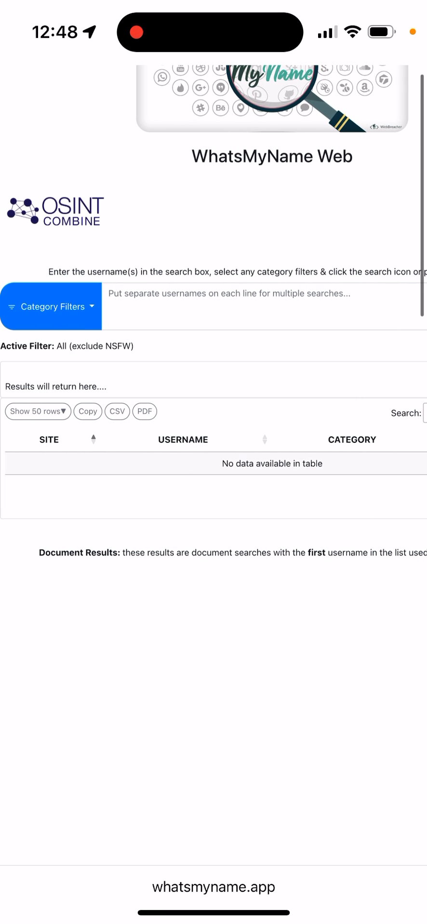
left_click(50, 307)
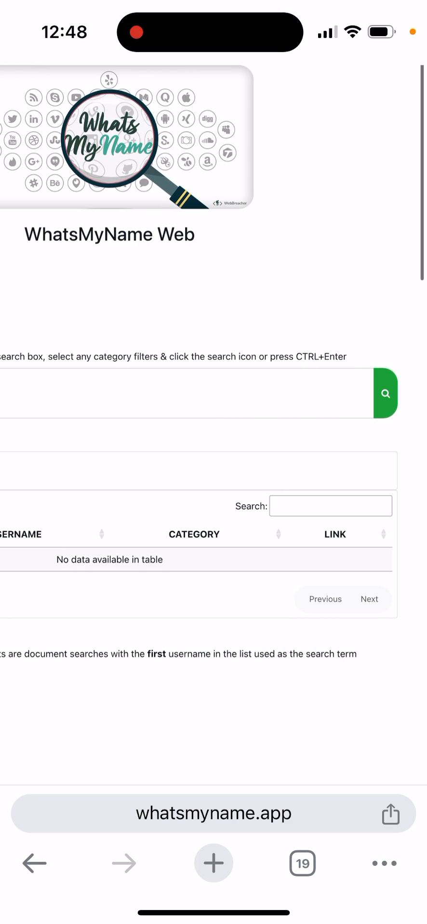
left_click(384, 394)
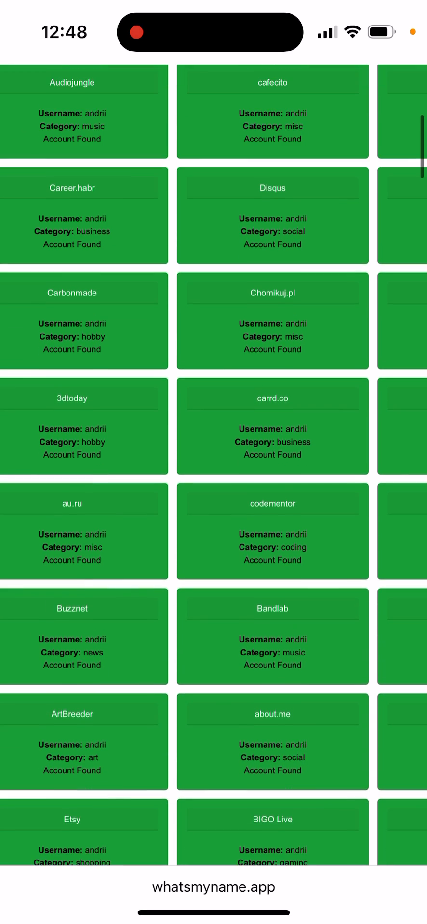
Step: Scroll through the result cards for the 201 found accounts
scroll("up", 3)
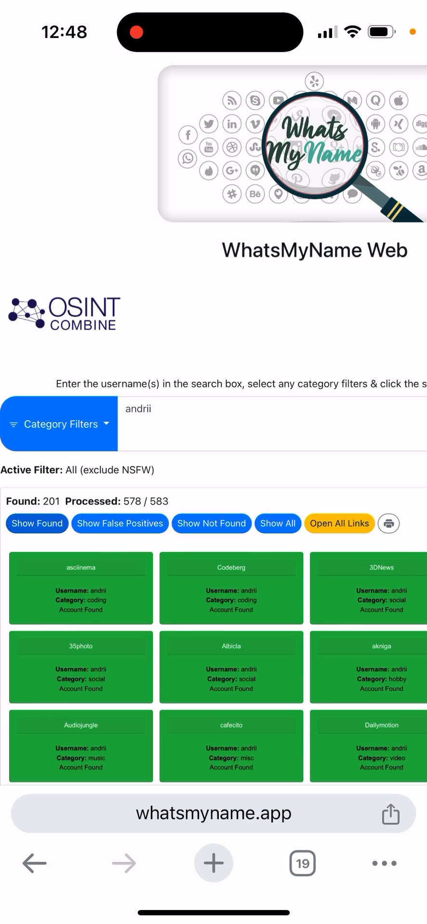
scroll("down", 3)
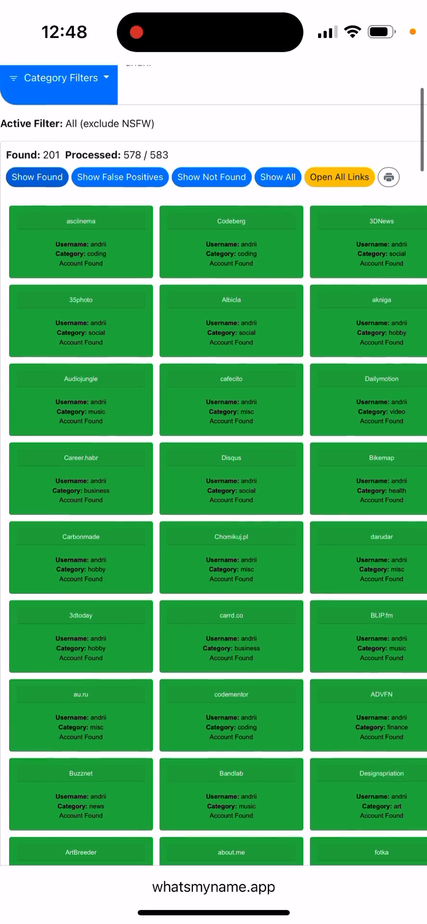
scroll("down", 3)
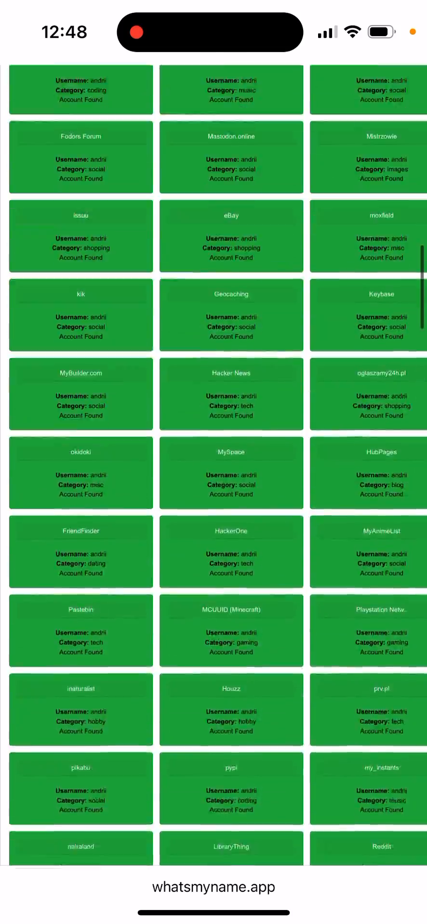
scroll("down", 3)
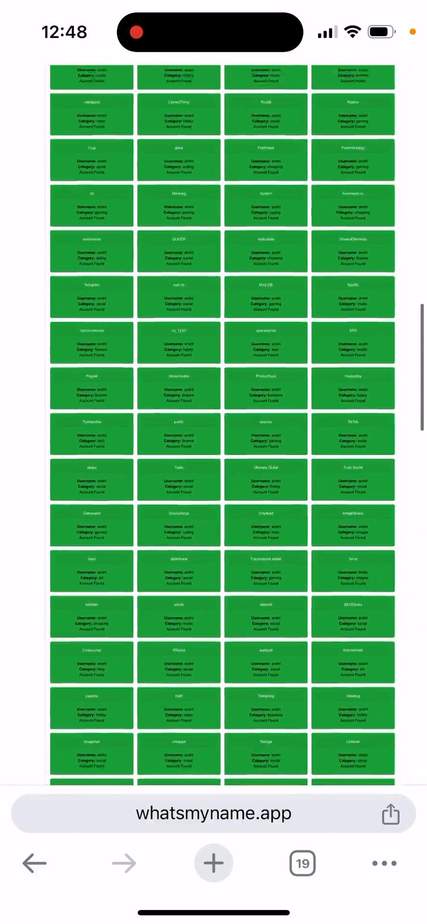
scroll("up", 3)
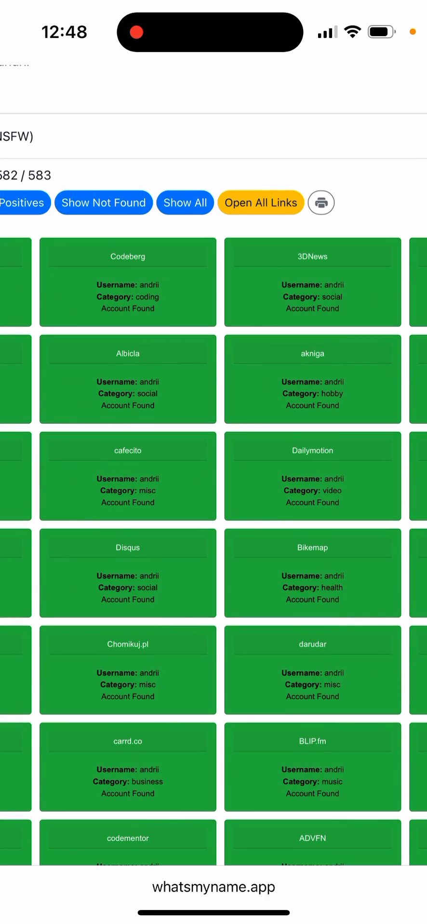
scroll("up", 3)
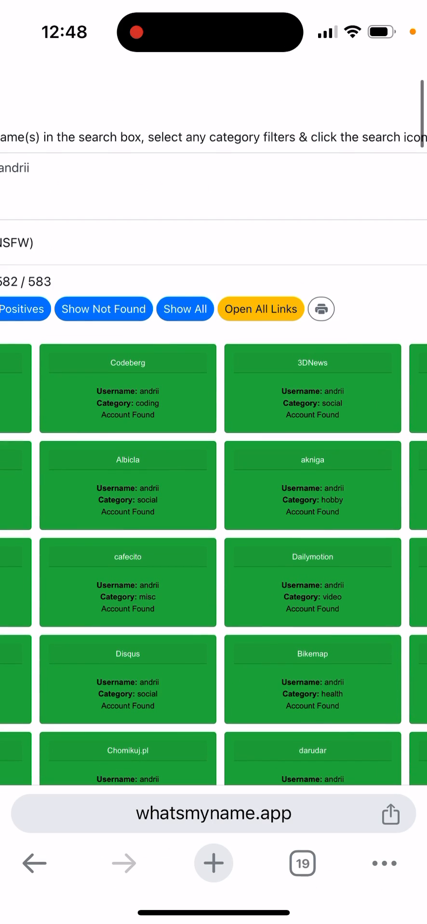
scroll("up", 3)
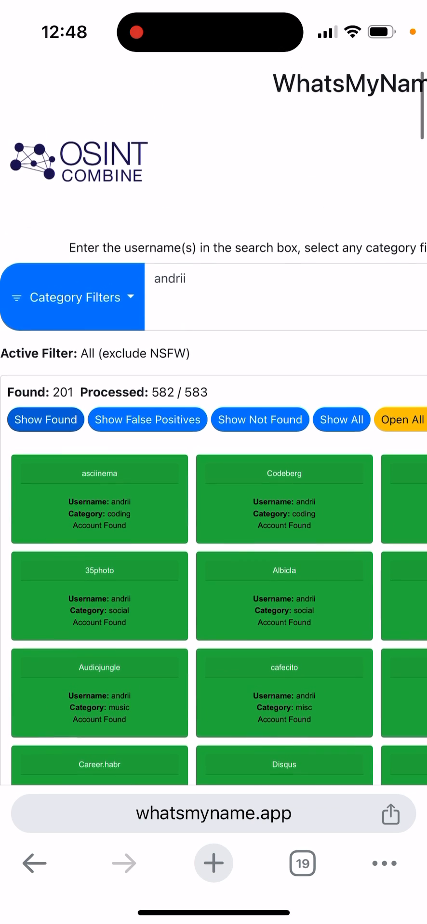
Step: Apply the coding category filter, then scroll through the coding accounts and results table
left_click(72, 297)
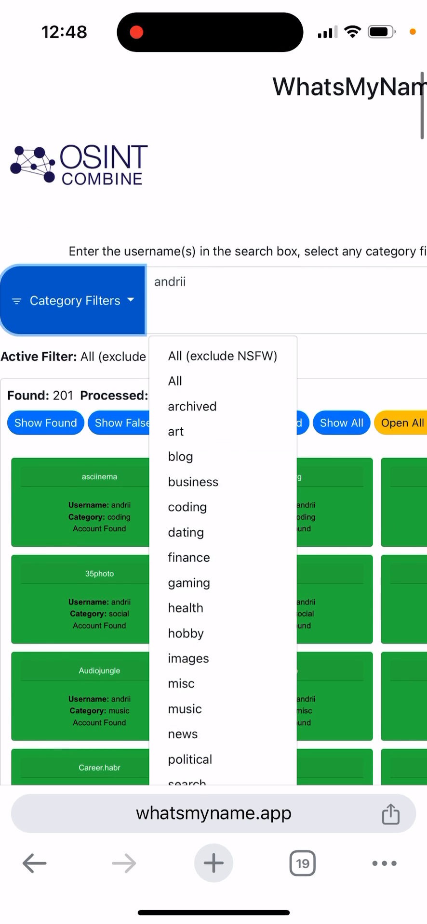
left_click(187, 507)
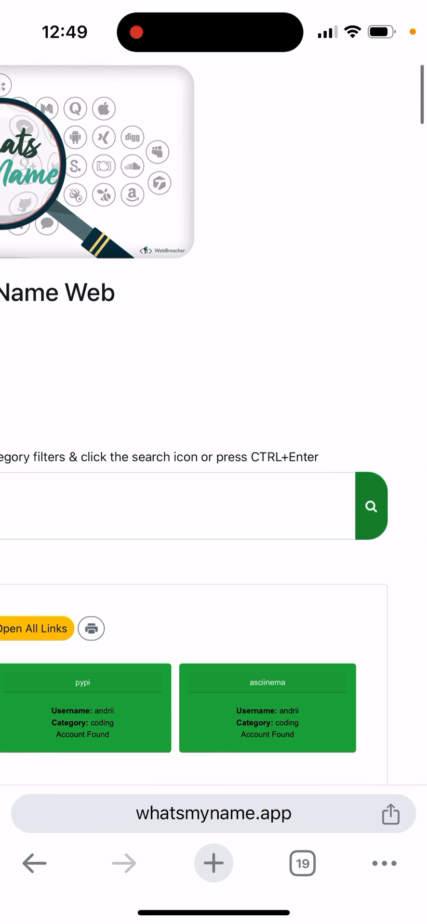
scroll("down", 3)
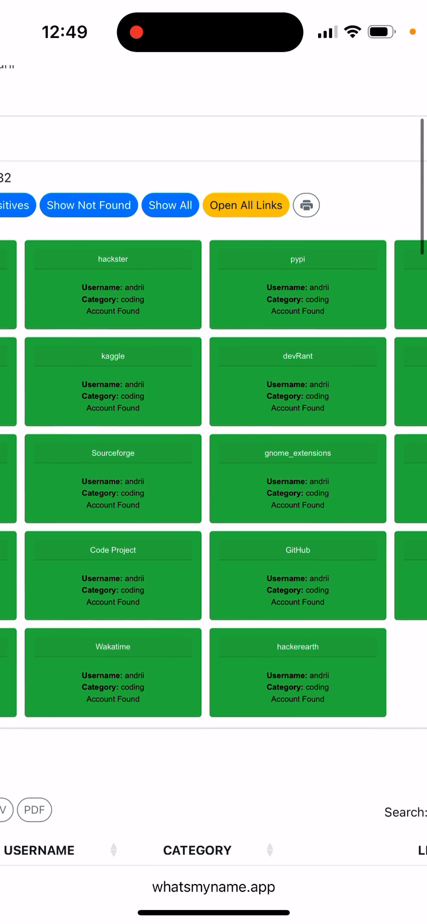
scroll("down", 3)
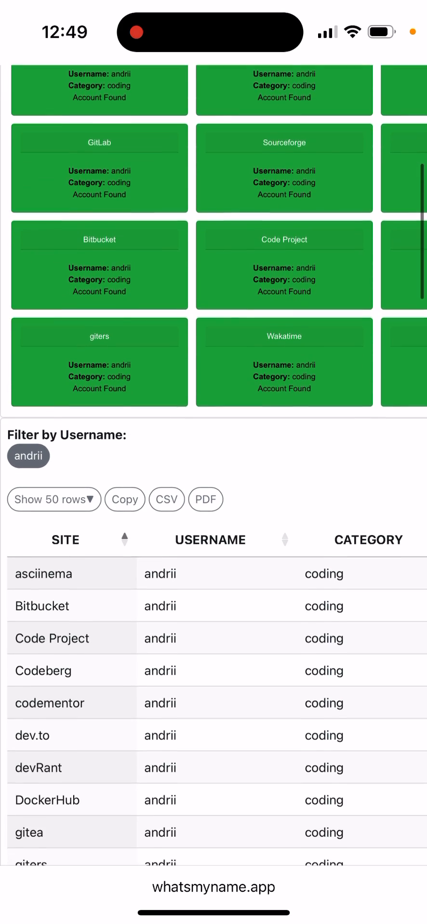
scroll("down", 3)
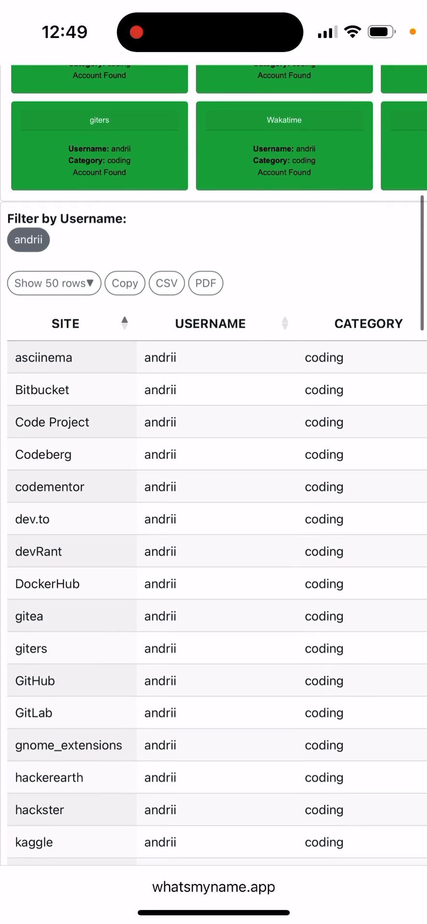
scroll("down", 3)
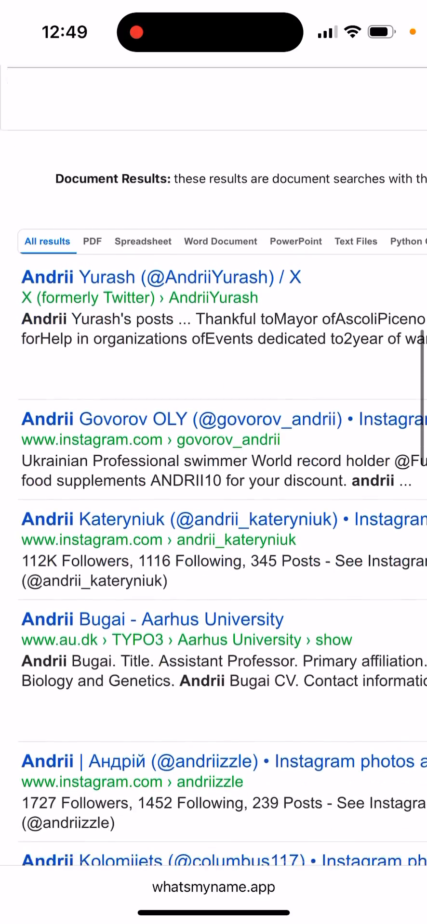
scroll("down", 3)
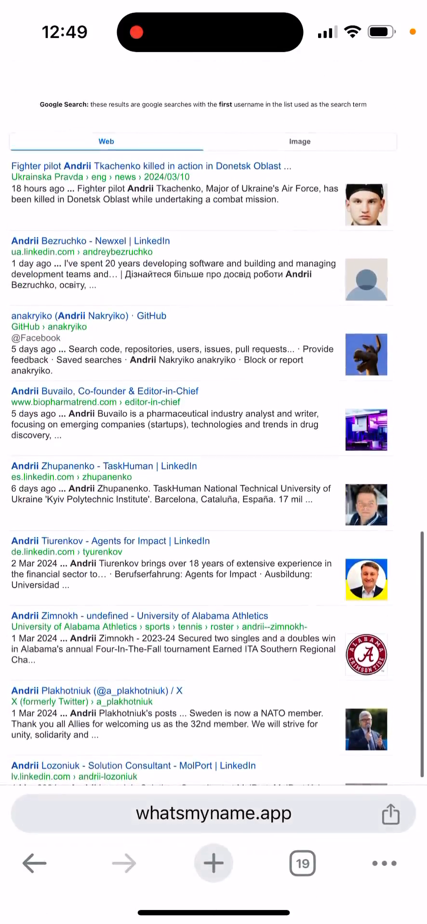
scroll("down", 3)
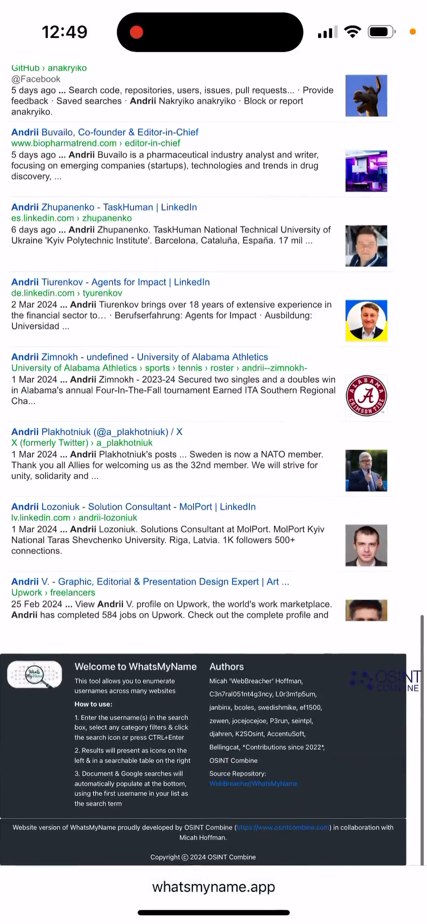
scroll("up", 3)
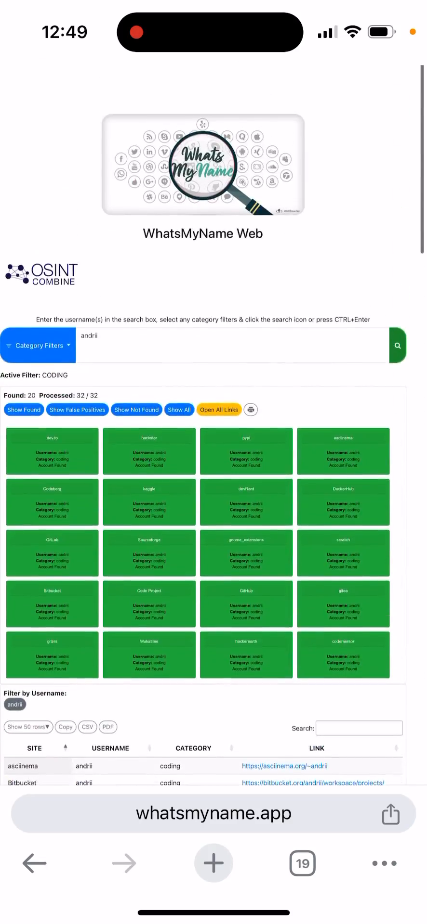
scroll("down", 3)
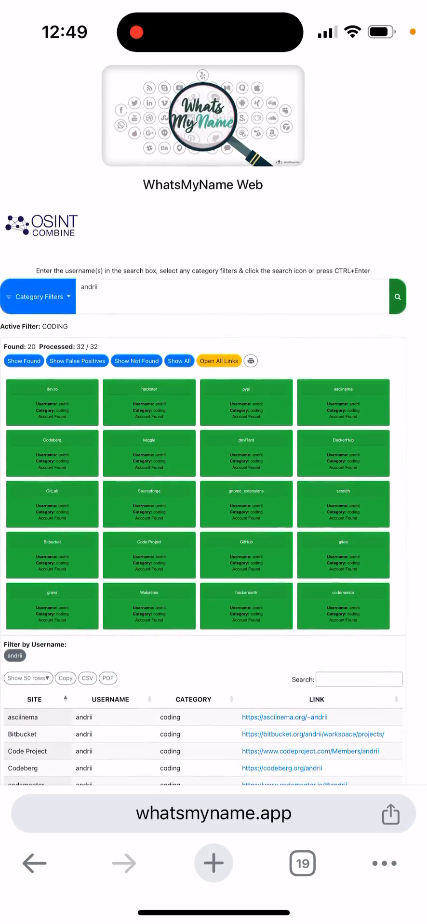
scroll("down", 3)
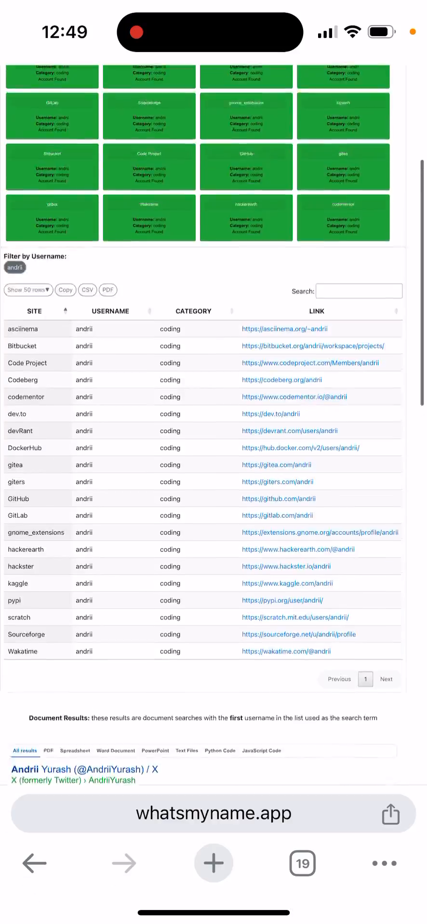
scroll("up", 3)
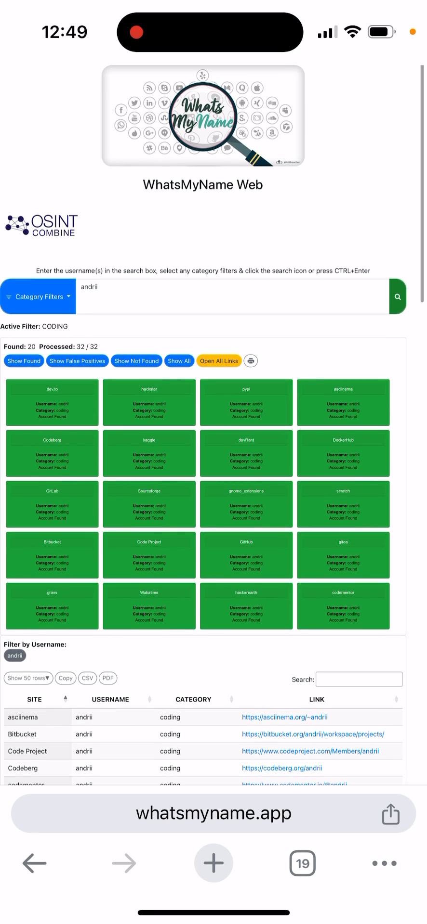